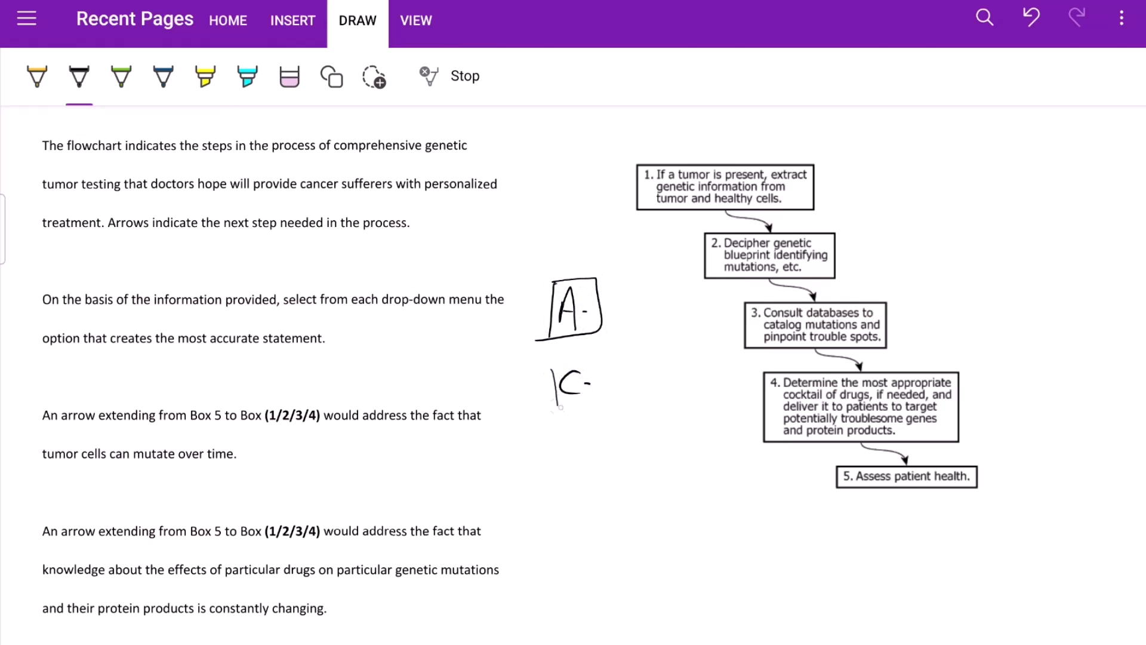
# Erase the A and C ink notes and highlight the opening paragraph's key phrases, including 'tumor testing', in yellow
pyautogui.moveTo(551, 365); pyautogui.dragTo(613, 399)
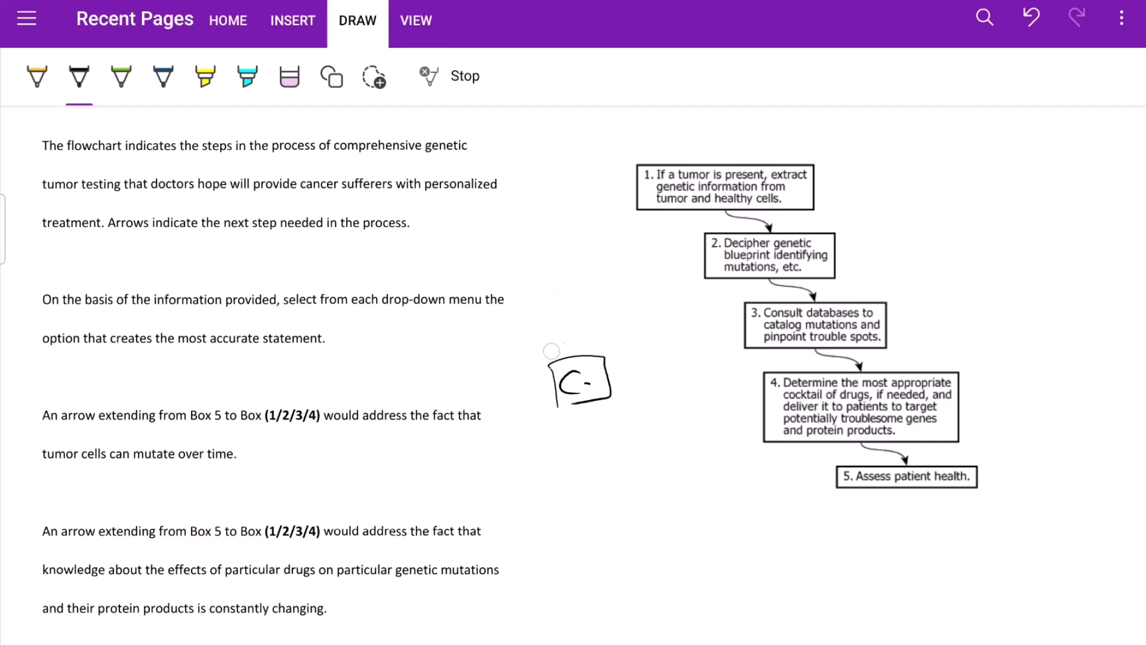
pyautogui.click(205, 77)
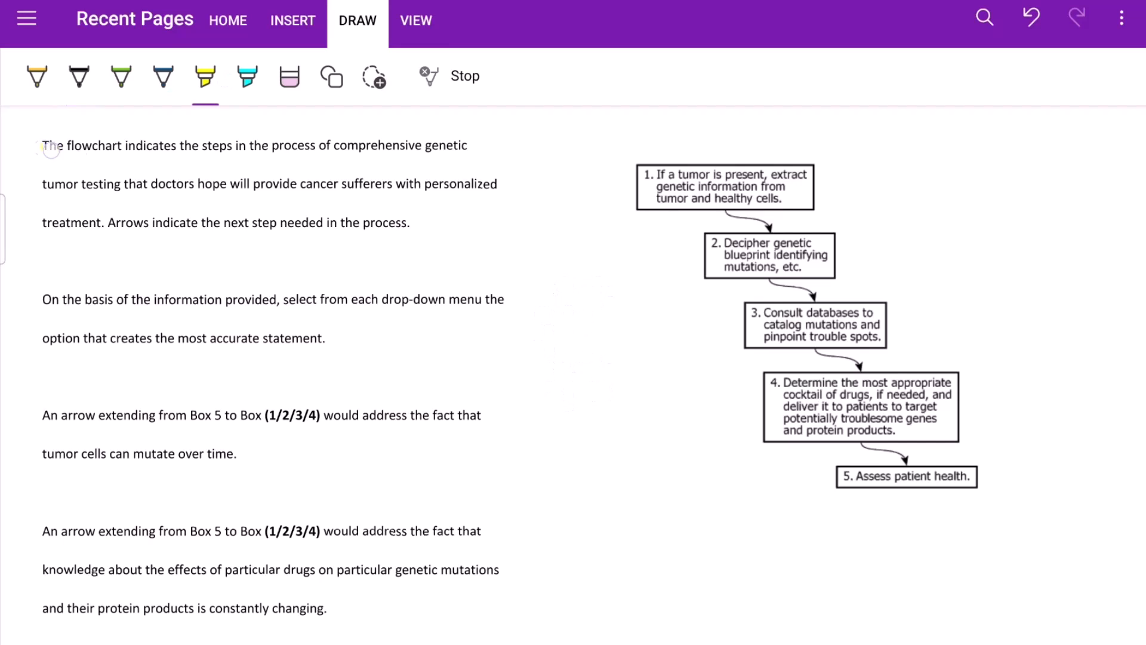
pyautogui.moveTo(42, 146); pyautogui.dragTo(466, 145)
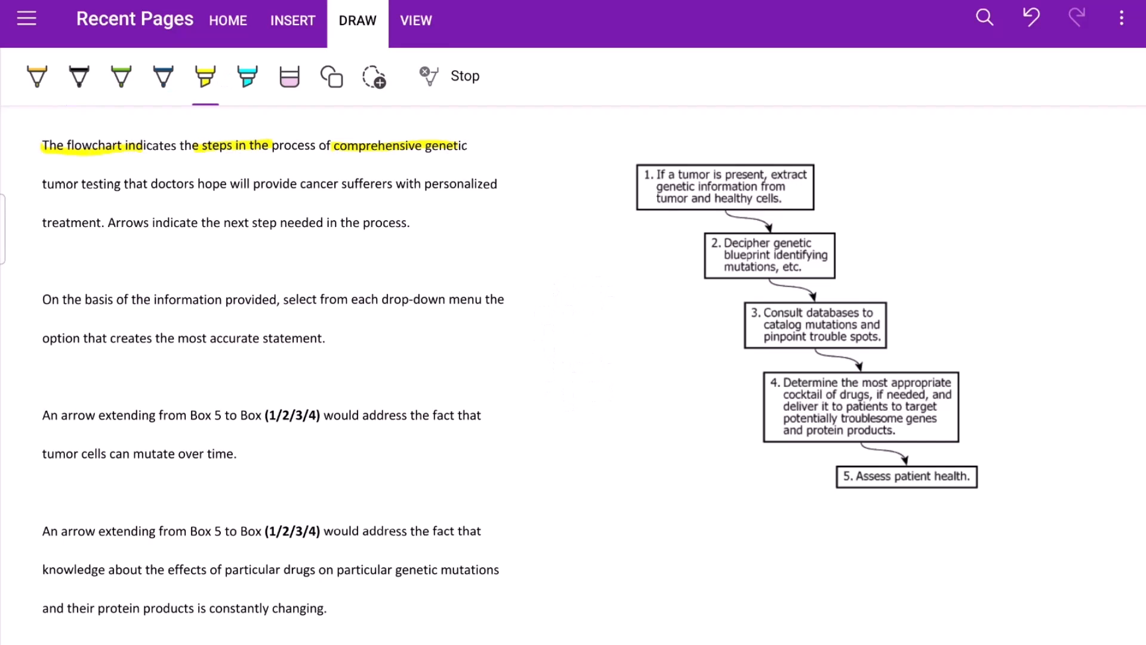
pyautogui.moveTo(43, 185); pyautogui.dragTo(116, 185)
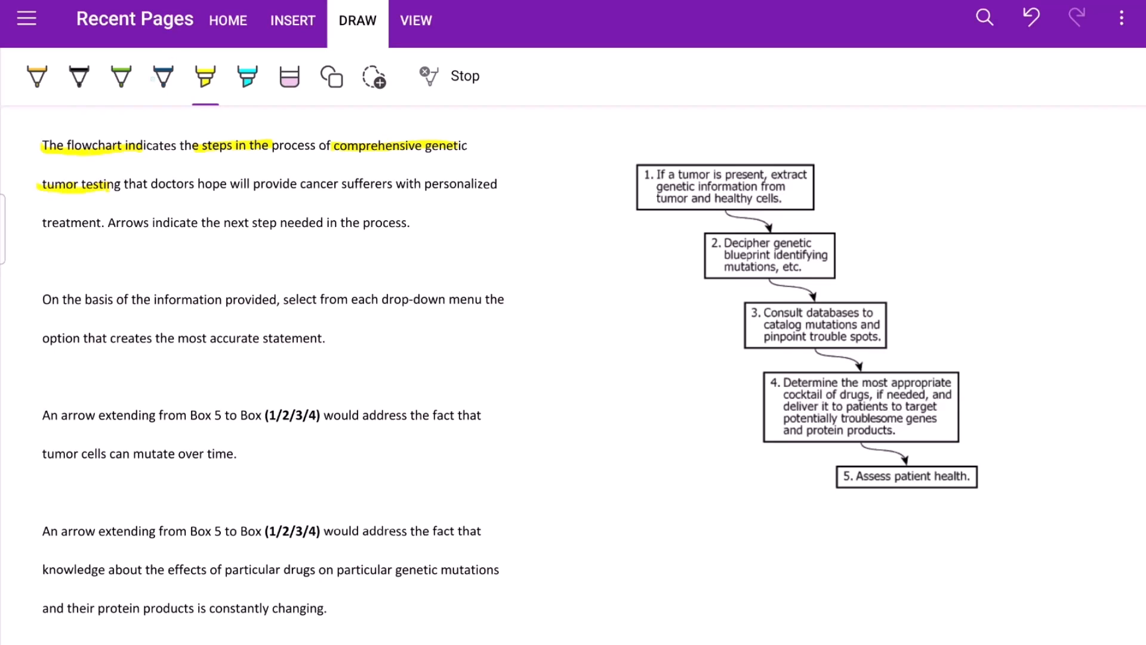
pyautogui.moveTo(162, 184); pyautogui.dragTo(299, 184)
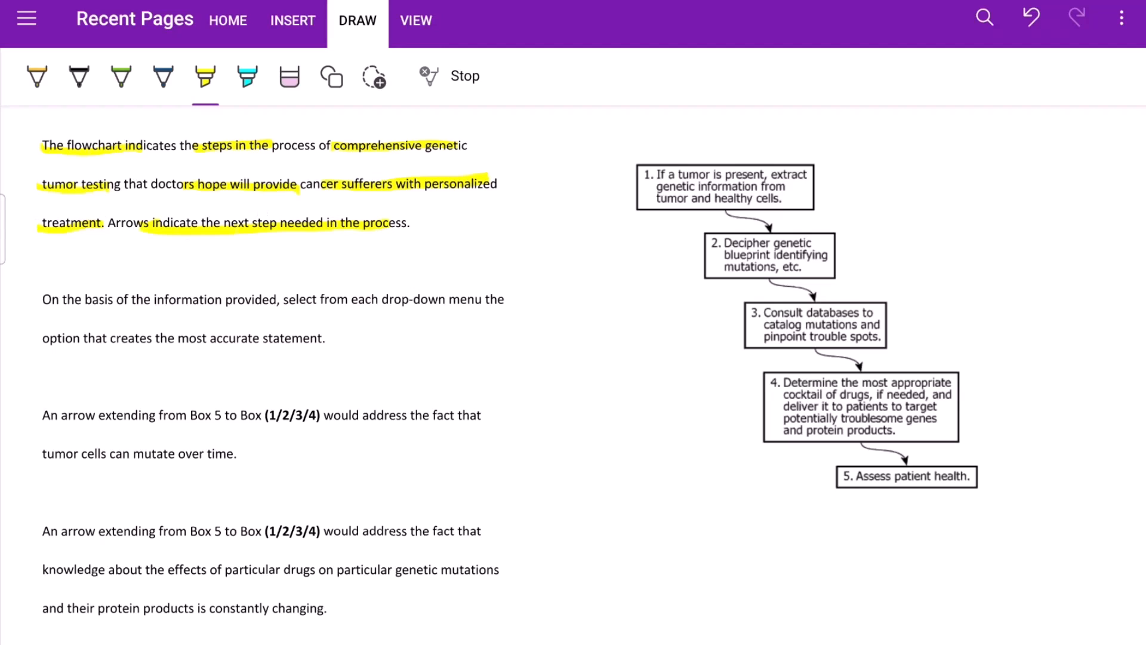
# In green ink, draw an arrow toward box 3 and underline the instructions, 'accurate statement' and the first statement's start
pyautogui.click(120, 77)
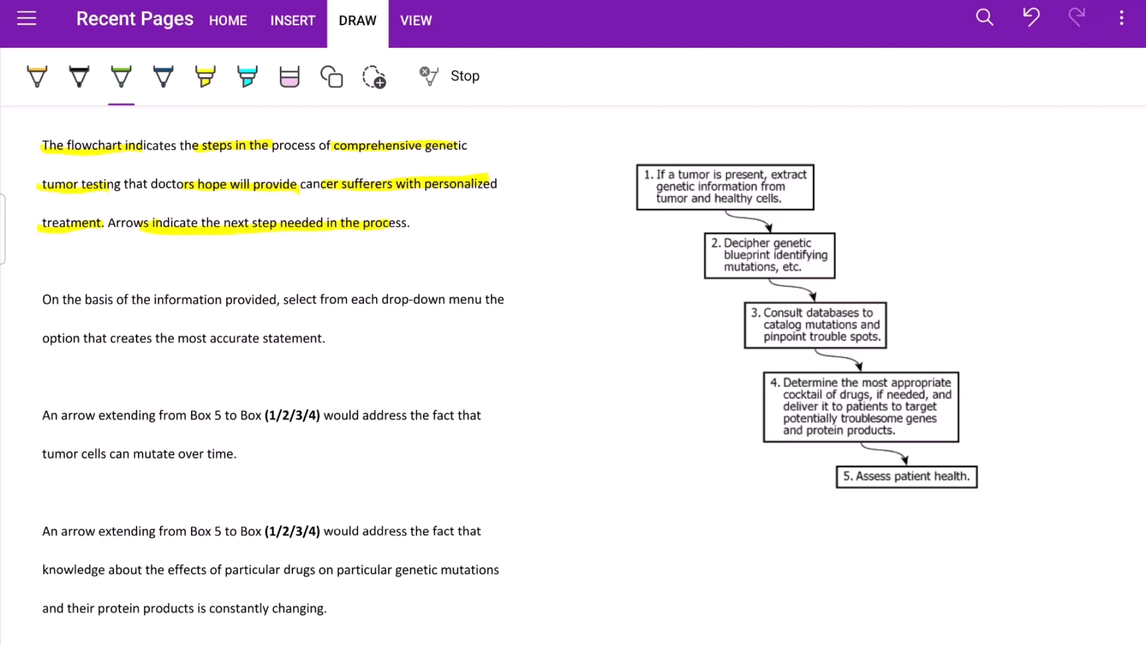
pyautogui.moveTo(577, 259); pyautogui.dragTo(679, 348)
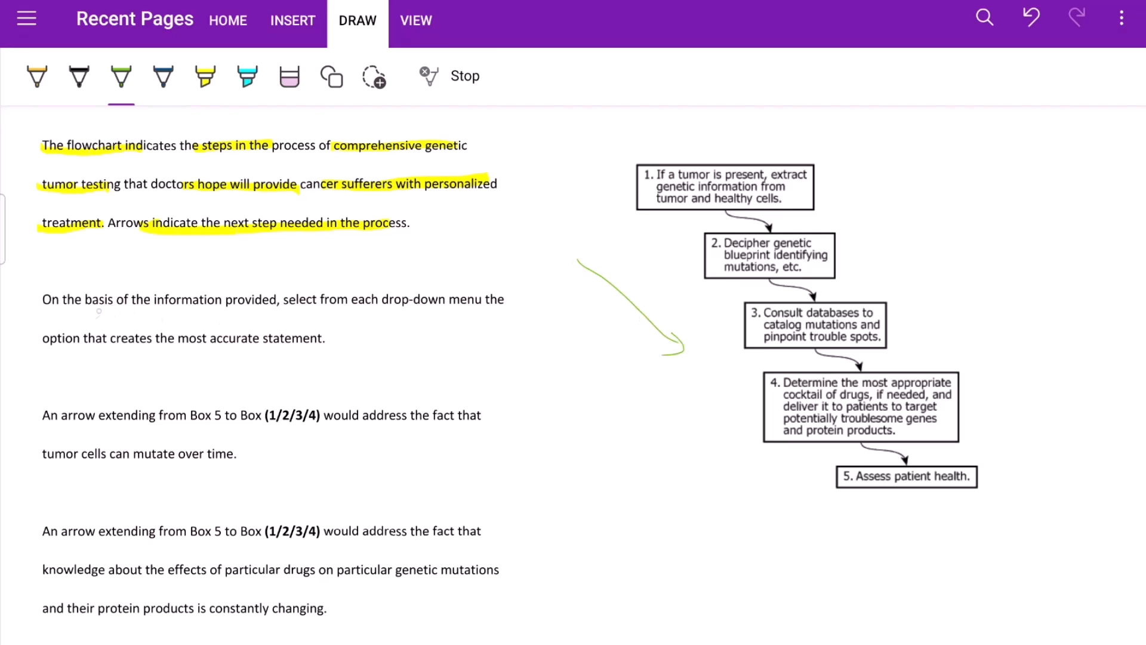
pyautogui.moveTo(89, 315); pyautogui.dragTo(424, 299)
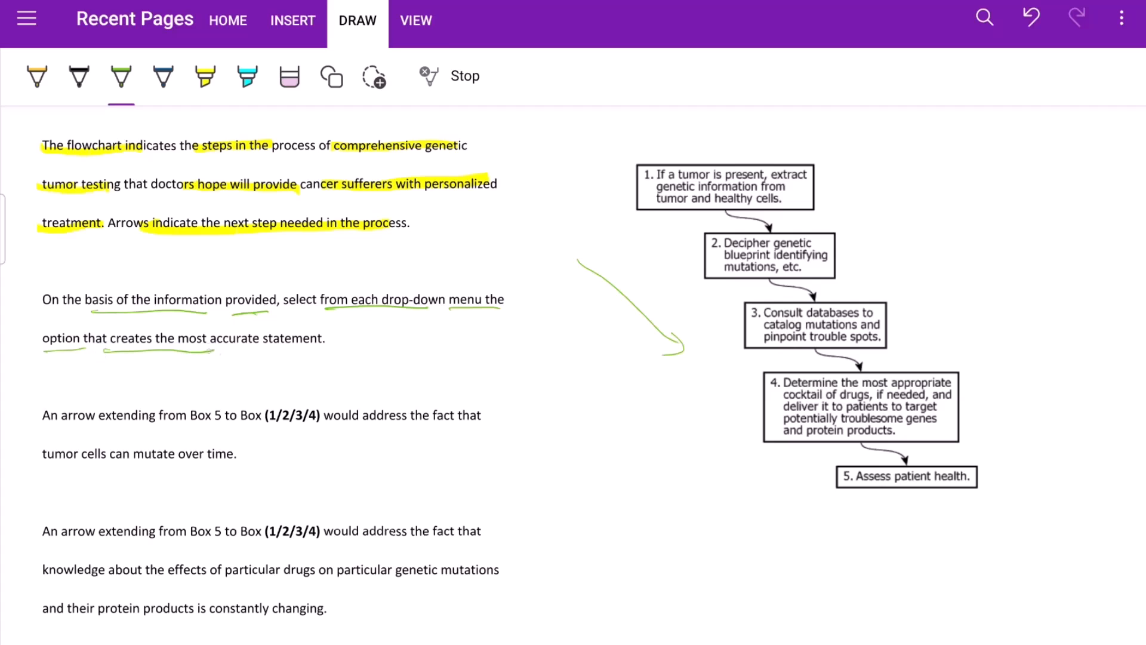
pyautogui.moveTo(237, 353); pyautogui.dragTo(321, 353)
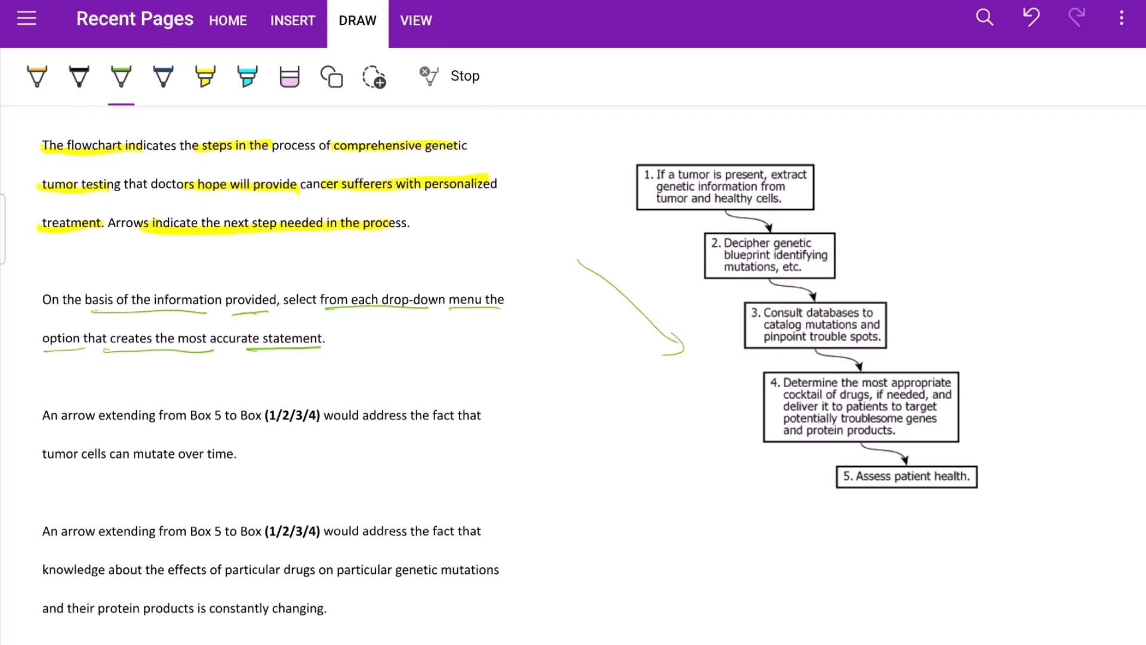
pyautogui.moveTo(44, 426); pyautogui.dragTo(245, 424)
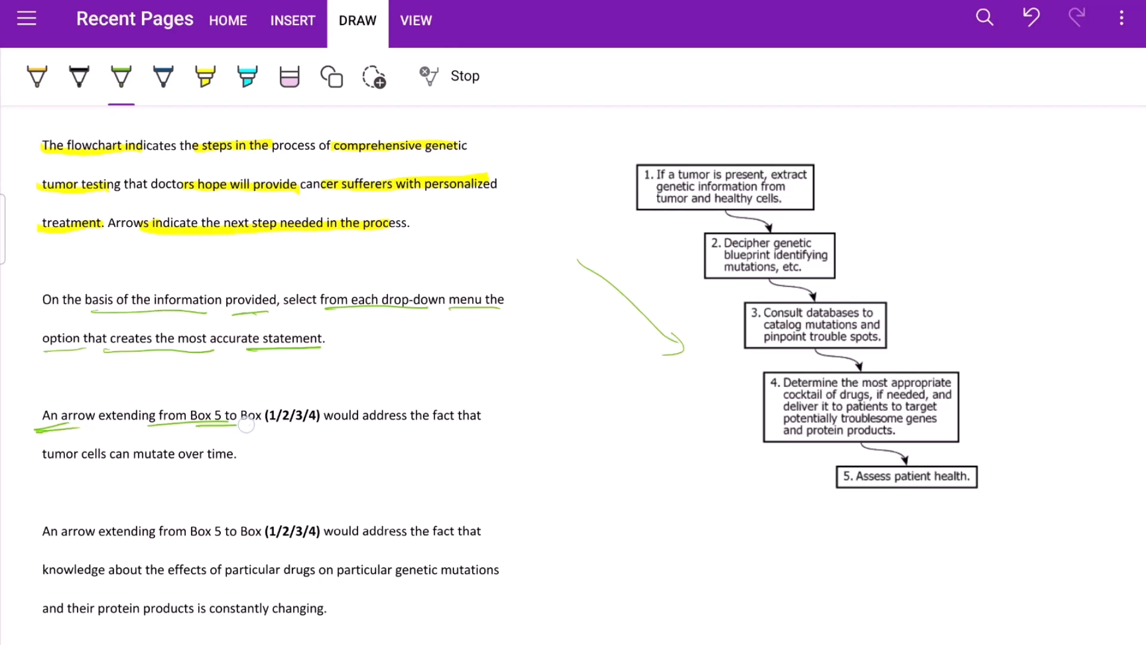
# Sketch curved arrows from box 5 upward and box the 'tumor cells can mutate over time' clause
pyautogui.moveTo(709, 441); pyautogui.dragTo(819, 482)
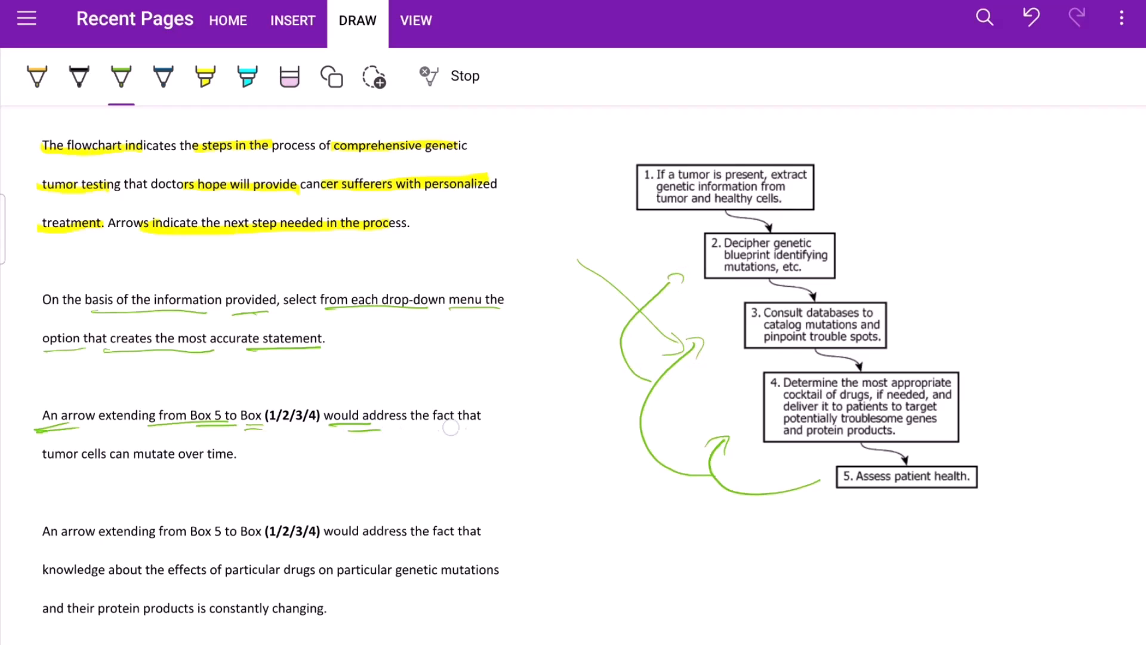
pyautogui.moveTo(44, 464); pyautogui.dragTo(226, 464)
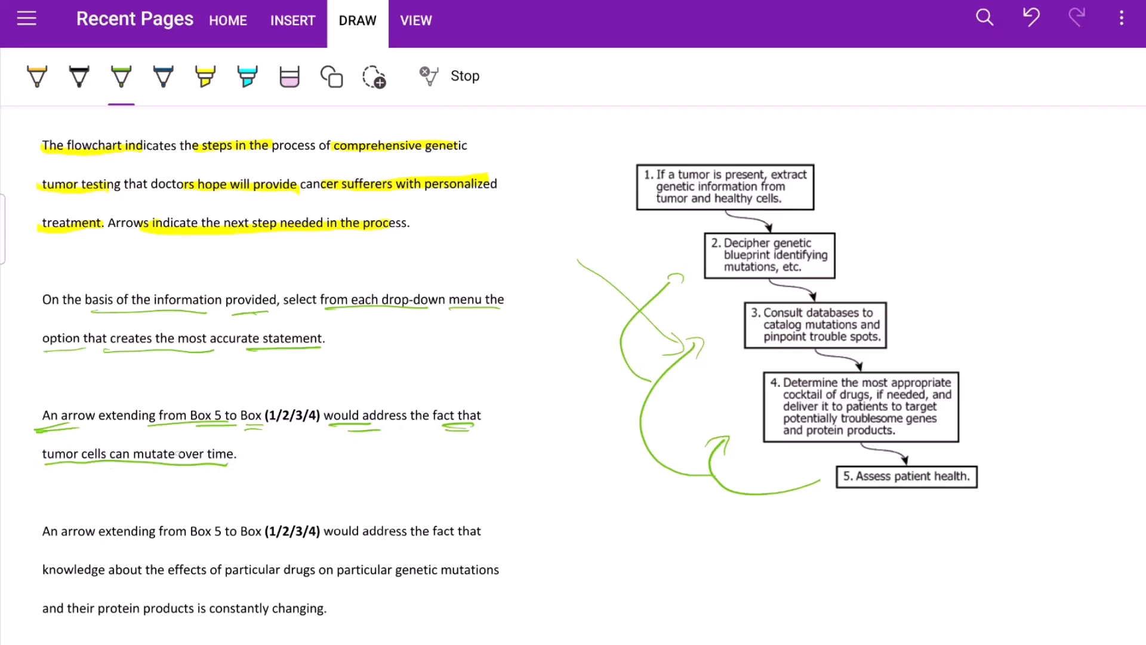
pyautogui.moveTo(37, 438); pyautogui.dragTo(234, 472)
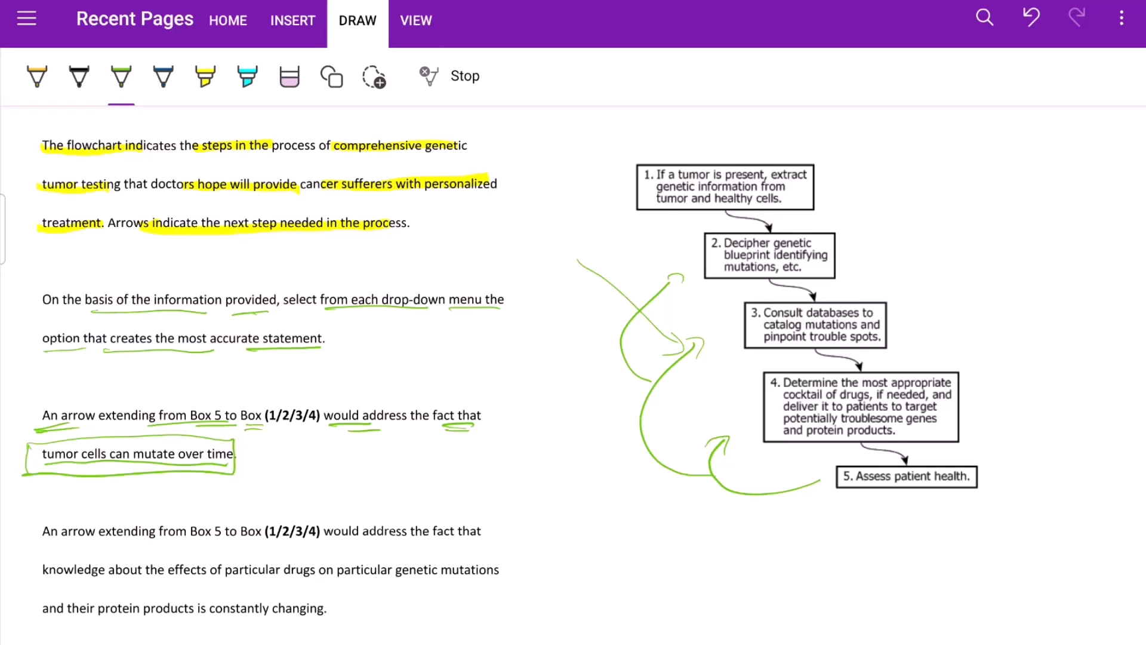
pyautogui.click(203, 78)
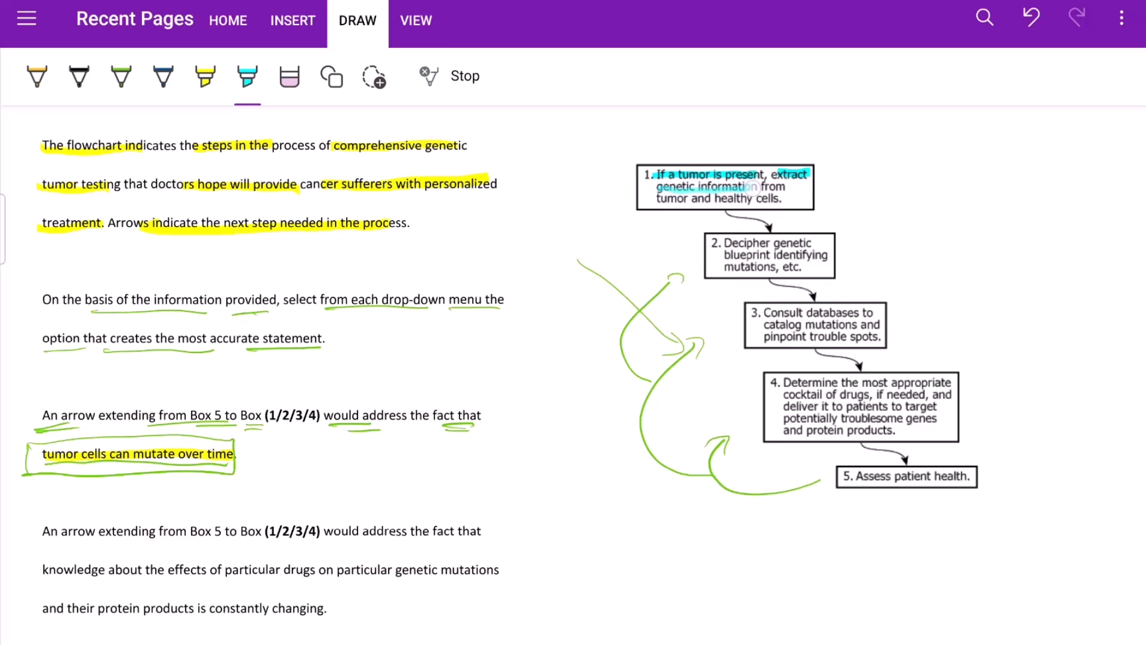
# Highlight the text of flowchart boxes 1, 2 and 3 in cyan
pyautogui.moveTo(756, 187); pyautogui.dragTo(781, 198)
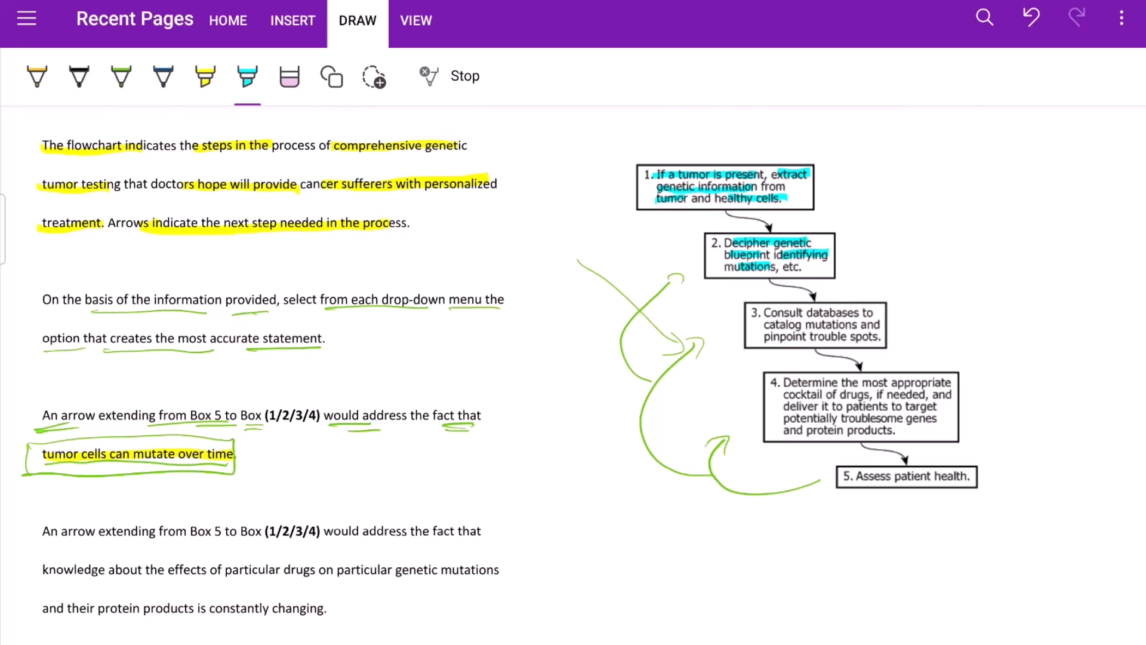
pyautogui.moveTo(757, 311); pyautogui.dragTo(834, 325)
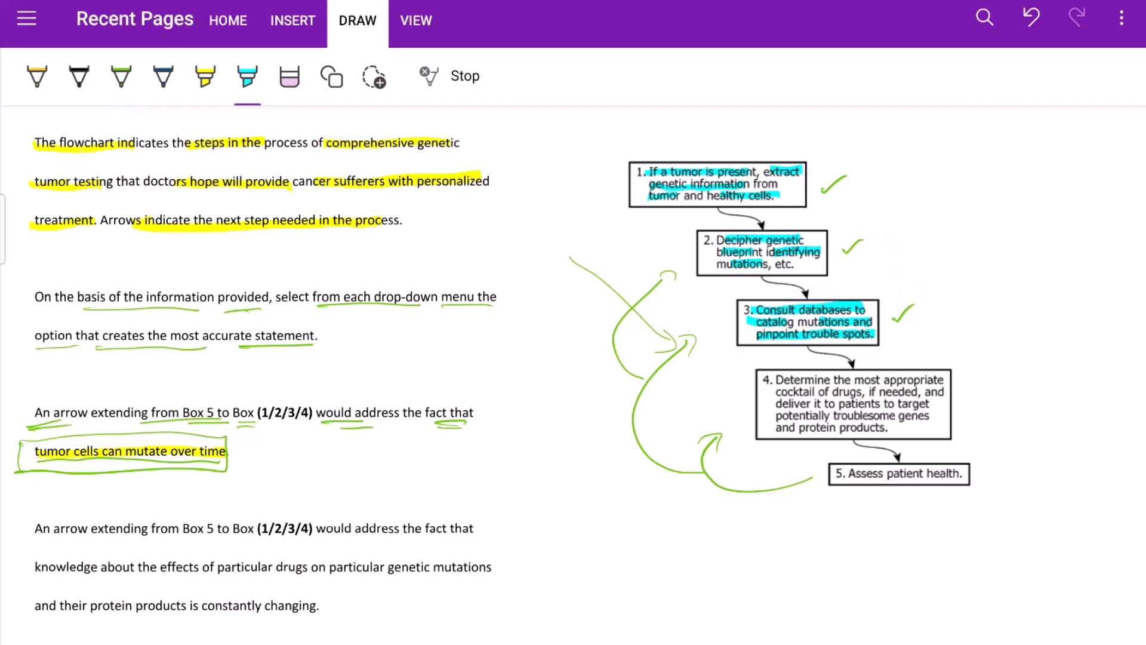
pyautogui.moveTo(776, 380); pyautogui.dragTo(847, 391)
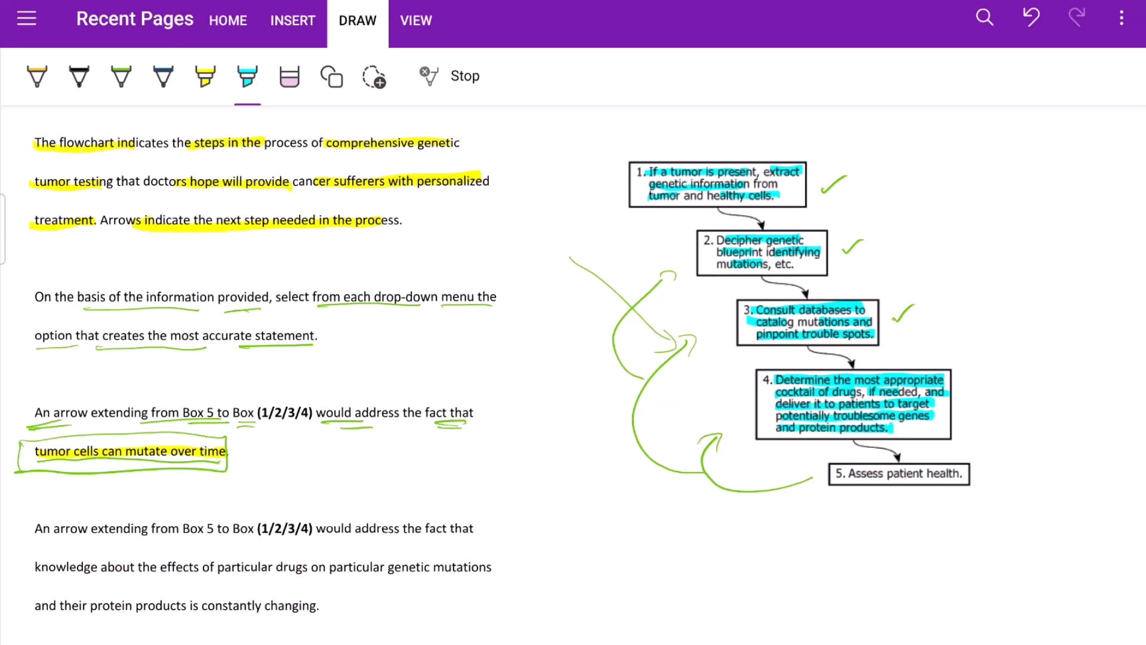
# Write green D., C.R., P.D. and Sim. notes beside boxes 2–4 and link box 5 to the flowchart
pyautogui.click(119, 77)
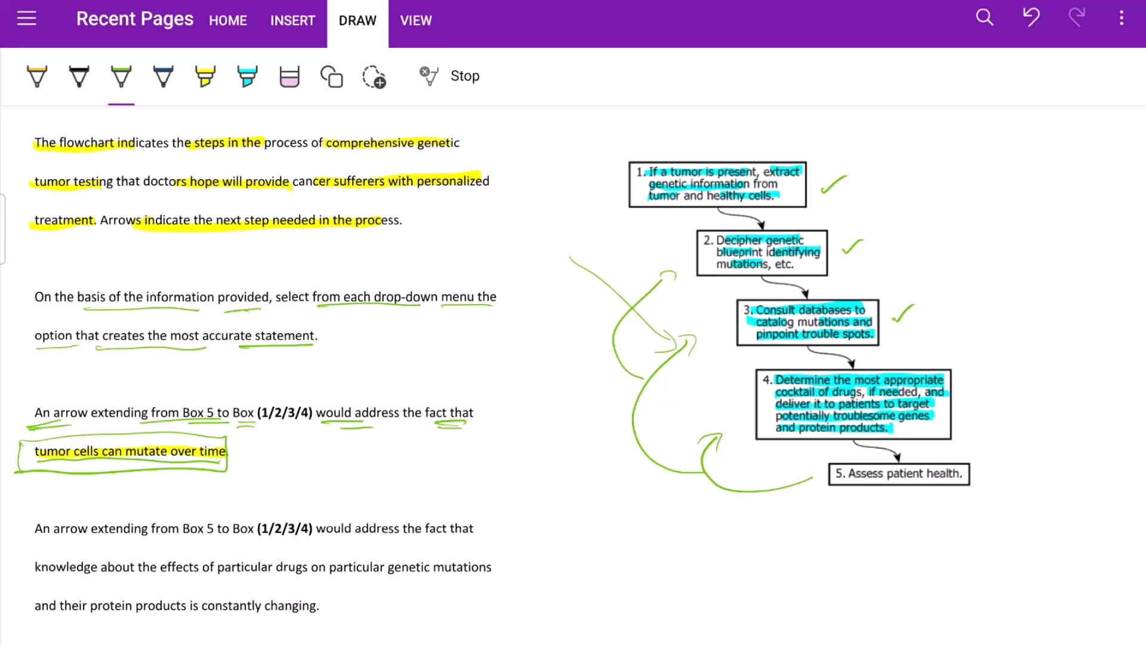
pyautogui.moveTo(965, 395); pyautogui.dragTo(1023, 409)
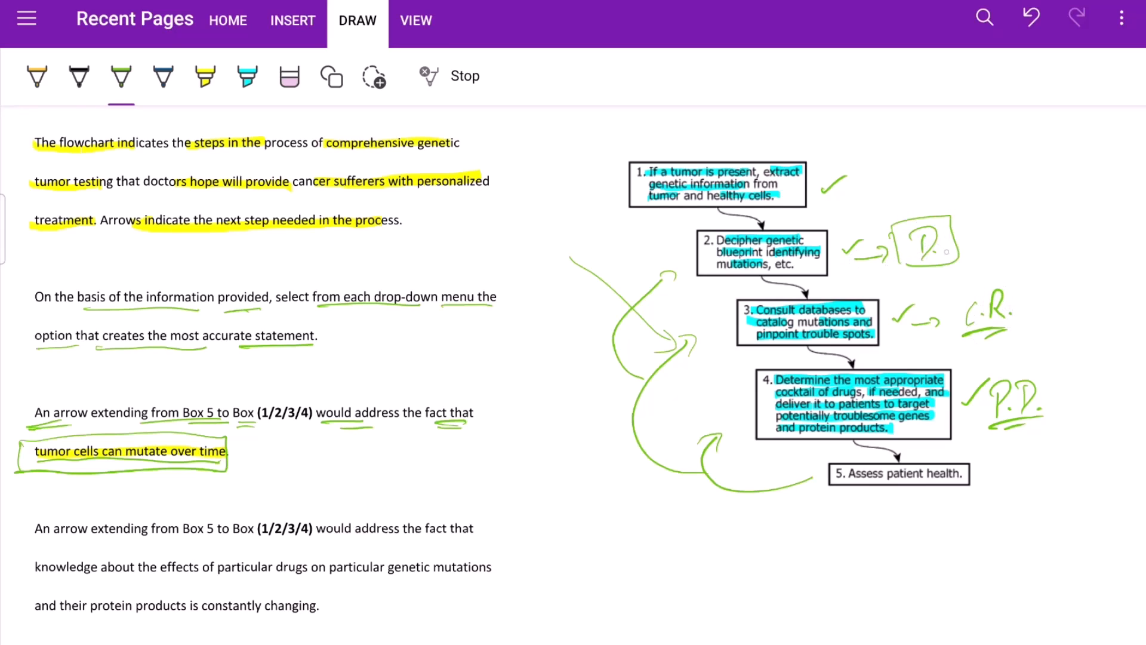
pyautogui.moveTo(958, 238); pyautogui.dragTo(1037, 237)
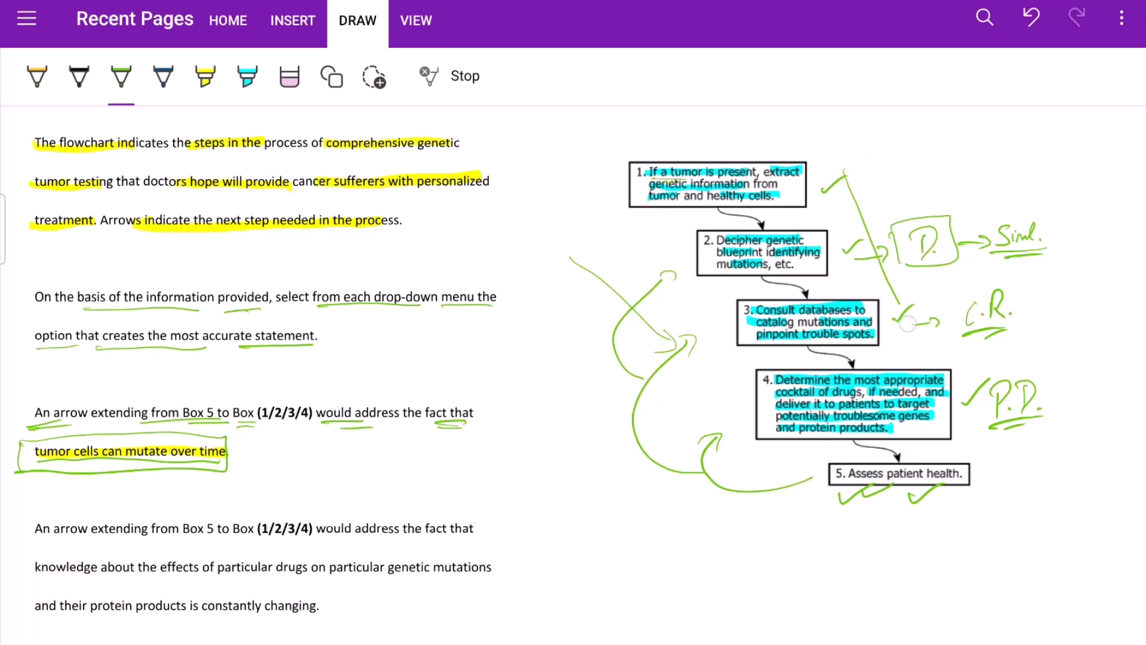
pyautogui.moveTo(830, 176); pyautogui.dragTo(971, 482)
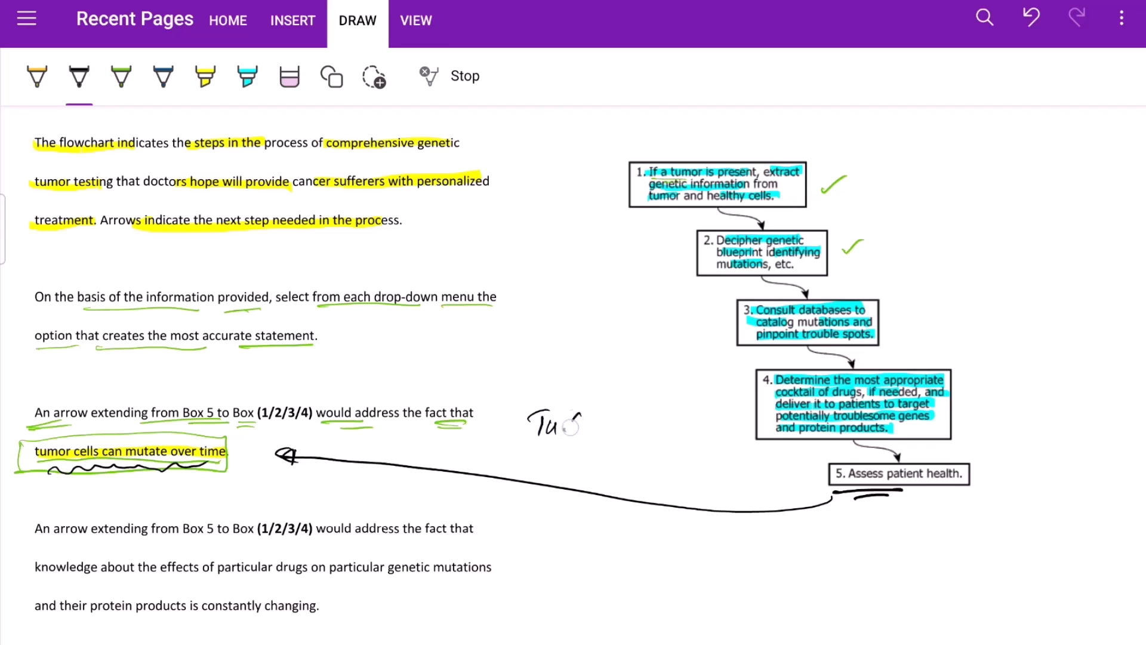
# Write Tu.C. near box 5 and Changes below, draw an arrow from box 5 to box 1, and underline the second statement
pyautogui.moveTo(606, 249); pyautogui.dragTo(720, 376)
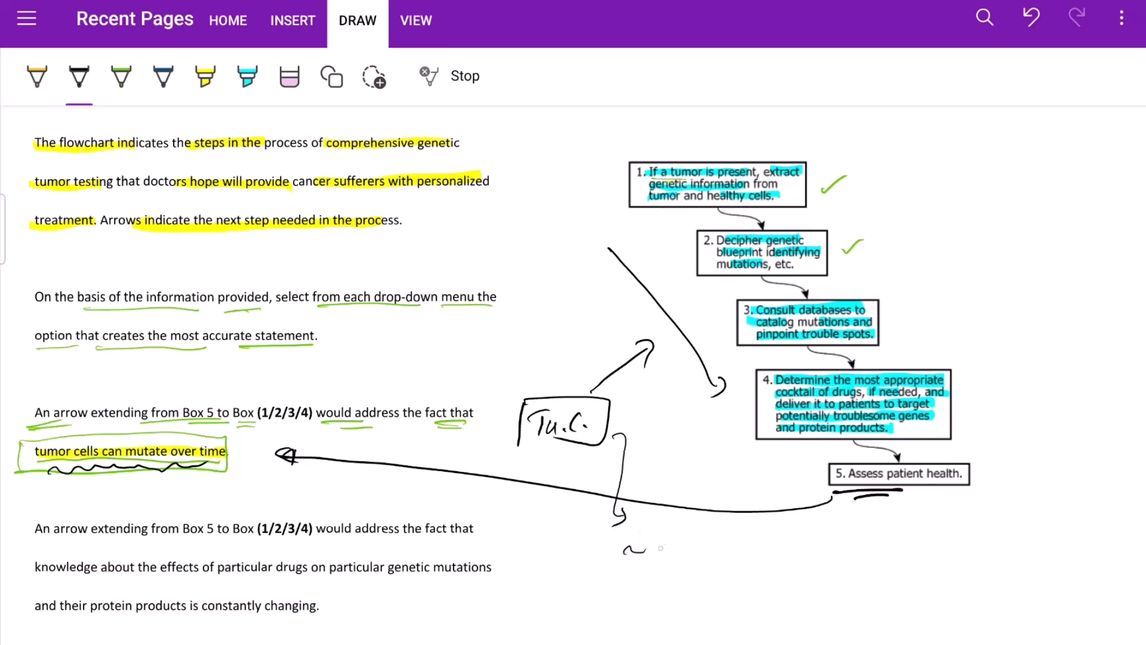
pyautogui.moveTo(647, 552); pyautogui.dragTo(712, 551)
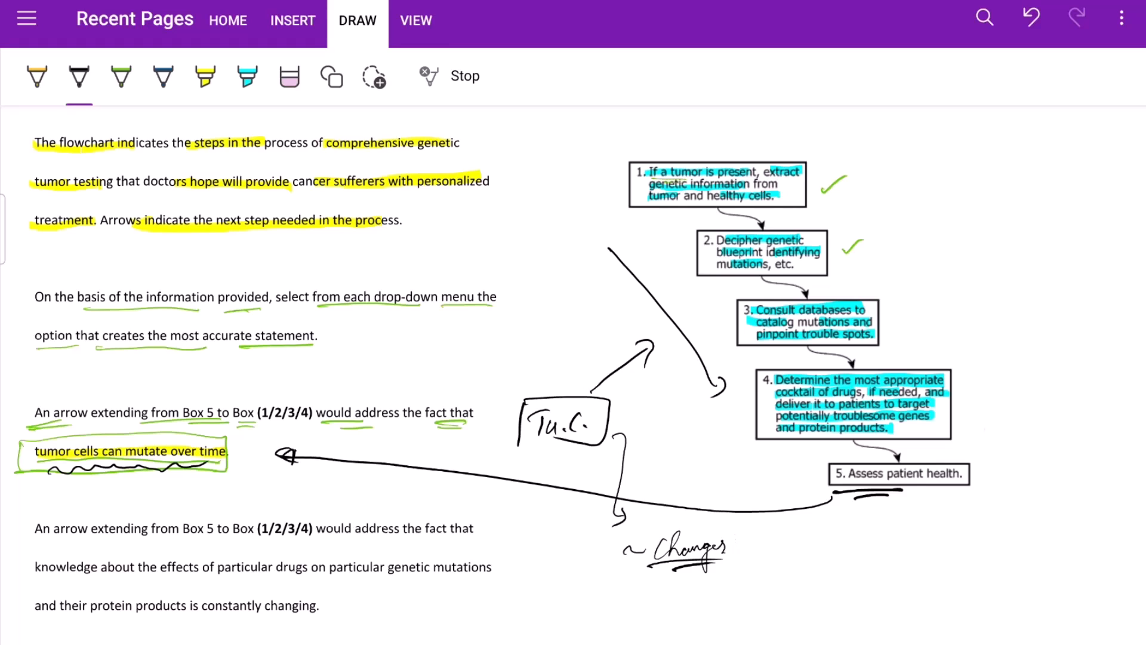
pyautogui.moveTo(1015, 468); pyautogui.dragTo(870, 176)
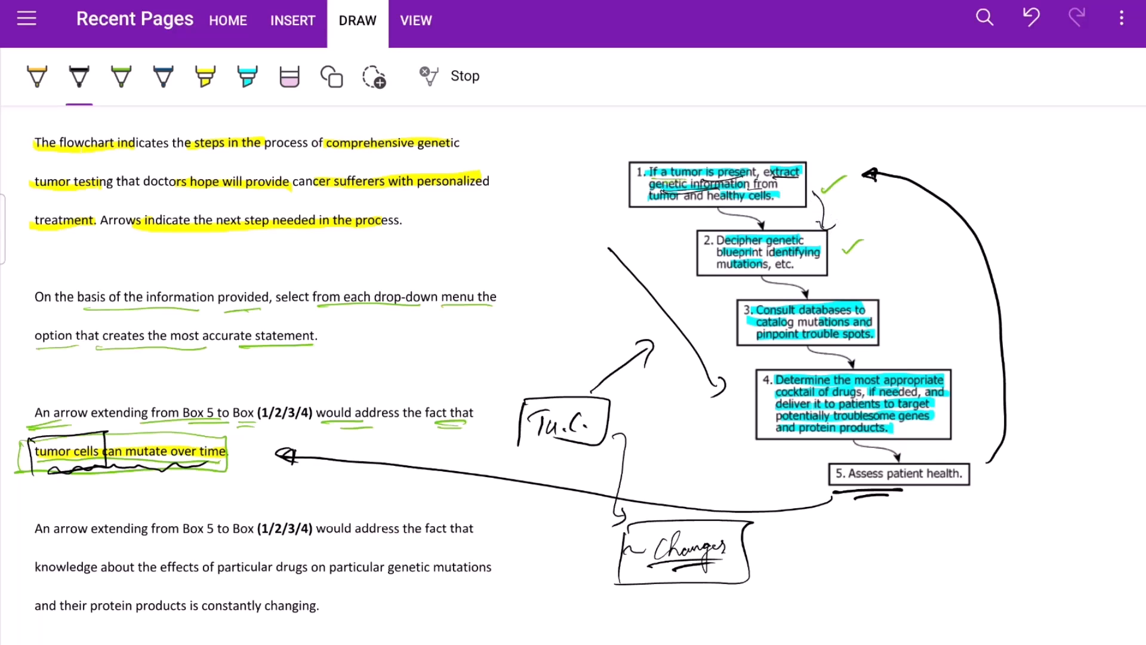
pyautogui.moveTo(31, 542); pyautogui.dragTo(146, 542)
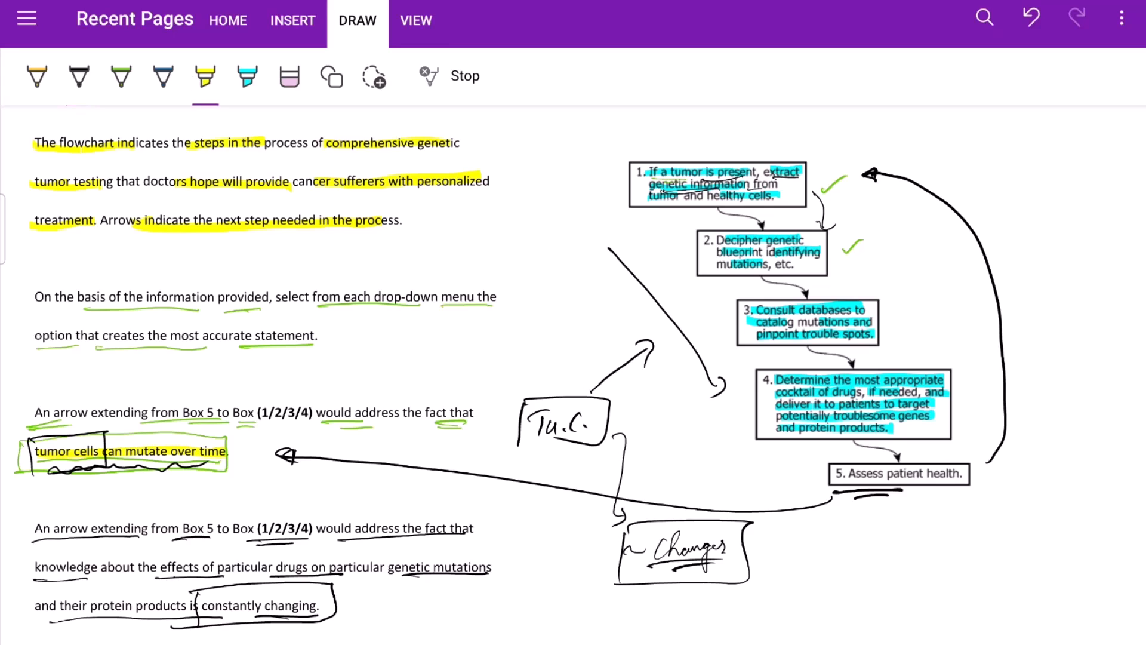
# Highlight the phrase 'effects of particular drugs on' in the second statement
pyautogui.moveTo(155, 567); pyautogui.dragTo(351, 567)
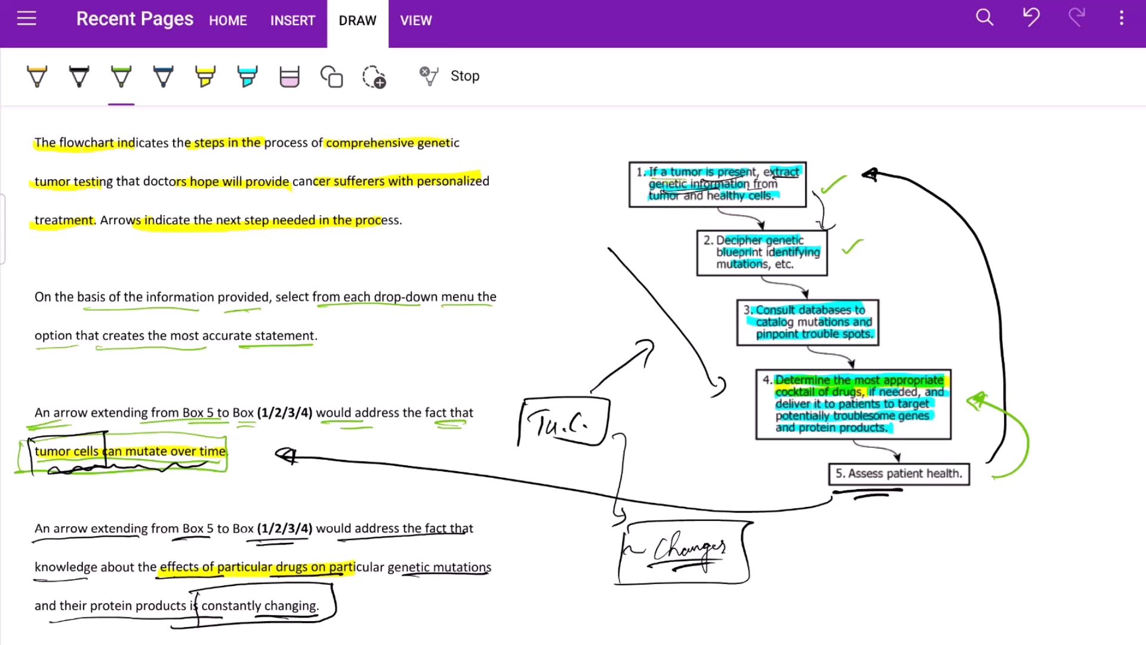
pyautogui.click(204, 76)
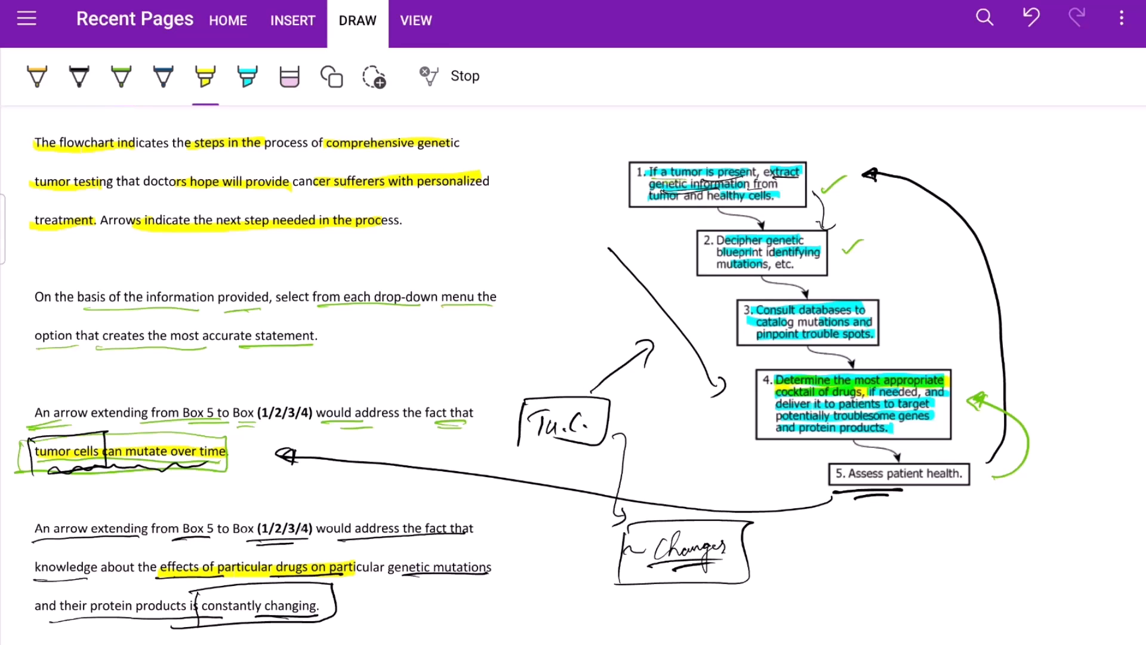